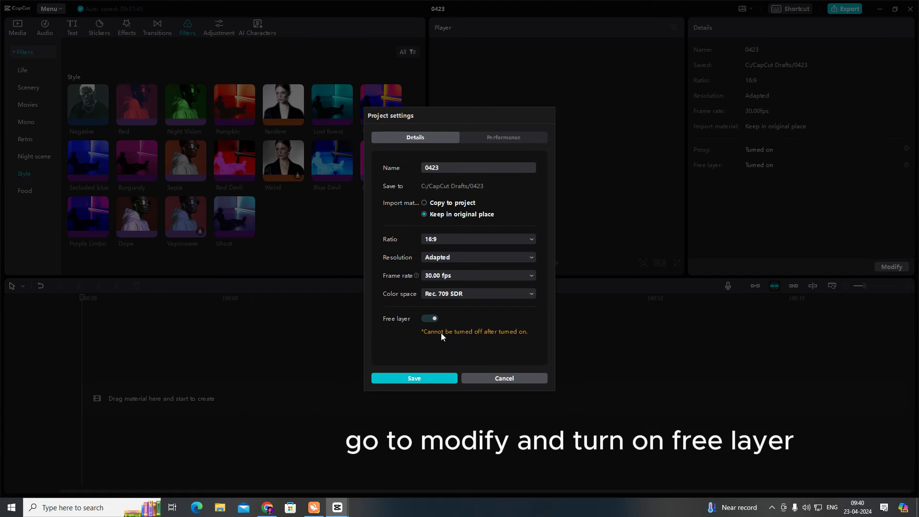
# Step: Save the project settings with the Free layer toggle switched on
pyautogui.click(413, 379)
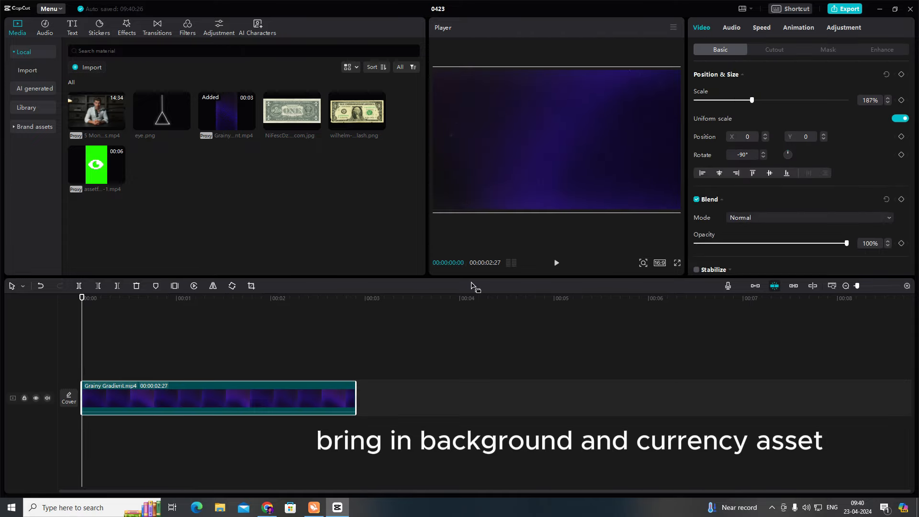
pyautogui.moveTo(361, 179)
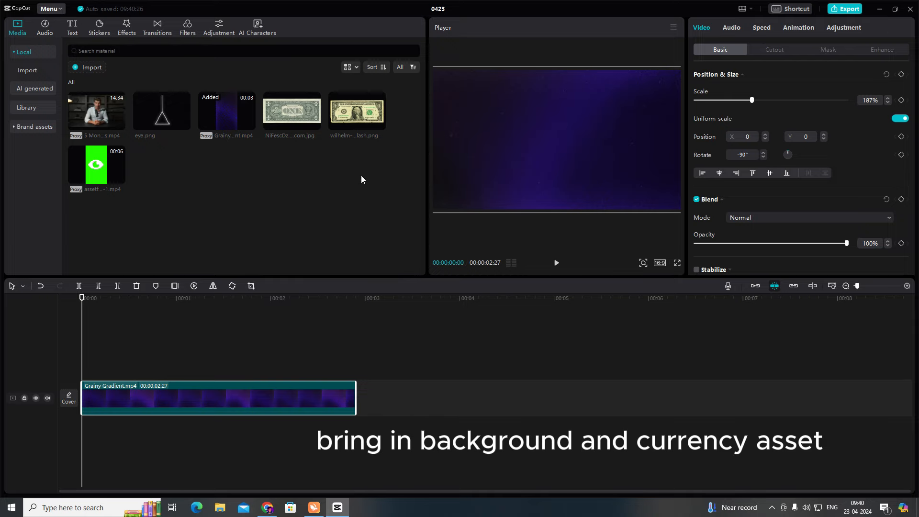
# Step: Place the dollar bill image above the gradient and fade its opacity to about 53%
pyautogui.moveTo(356, 110); pyautogui.dragTo(218, 364)
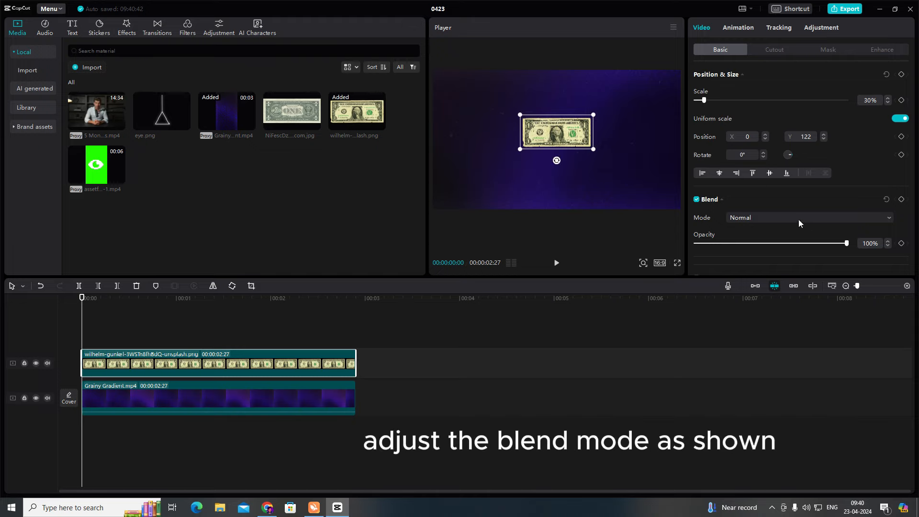
pyautogui.moveTo(846, 242); pyautogui.dragTo(775, 243)
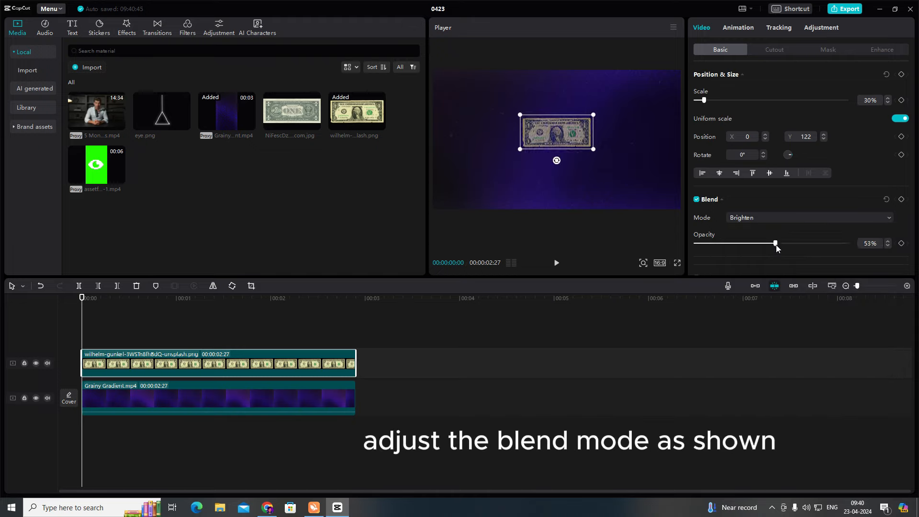
pyautogui.moveTo(775, 243); pyautogui.dragTo(787, 243)
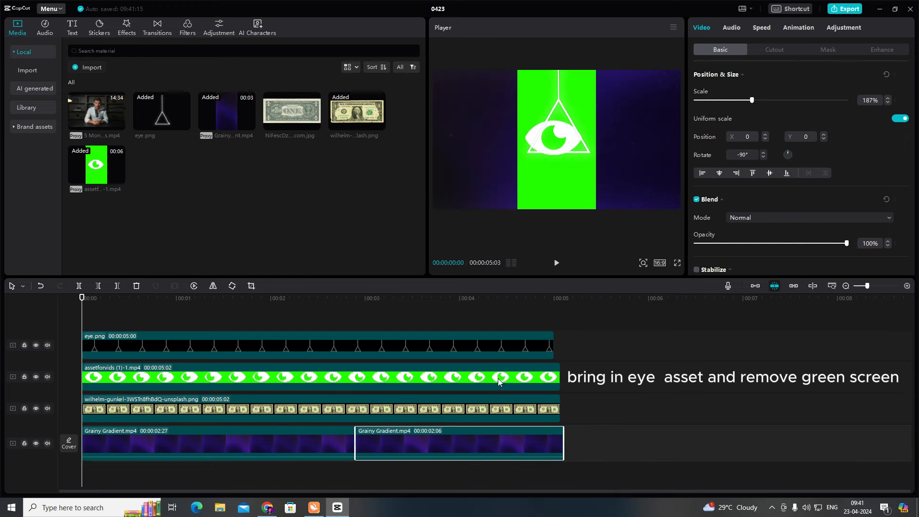
# Step: Chroma-key the green-screen eye clip by sampling its green and raising the removal strength
pyautogui.click(774, 49)
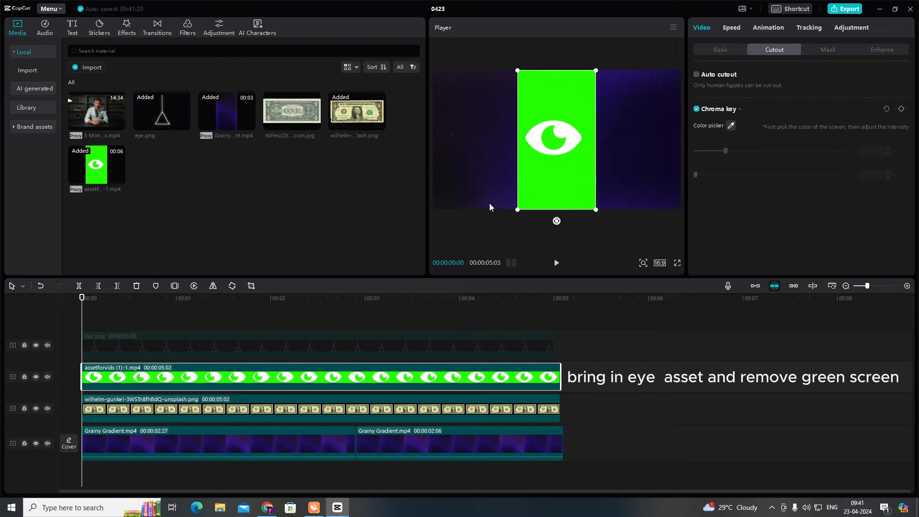
pyautogui.click(731, 125)
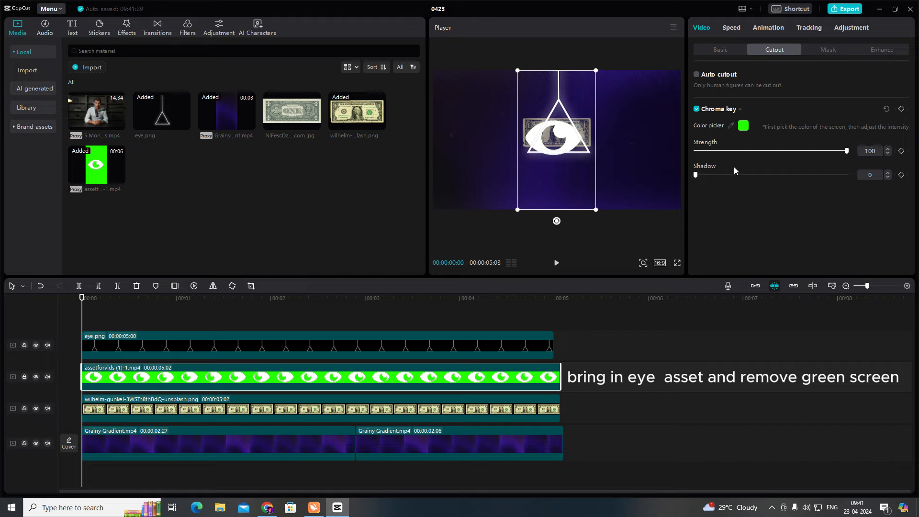
pyautogui.moveTo(696, 174); pyautogui.dragTo(846, 175)
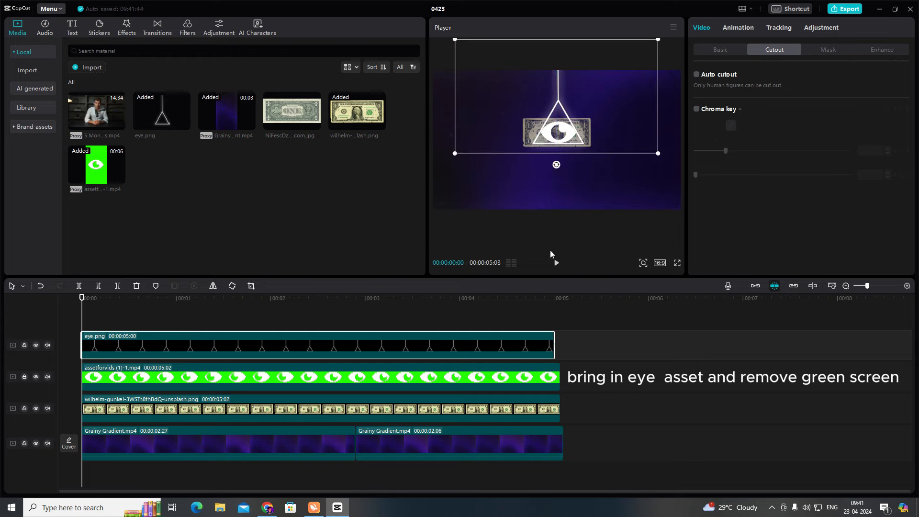
# Step: Tint the triangle with the Red style filter and adjust its strength
pyautogui.click(187, 27)
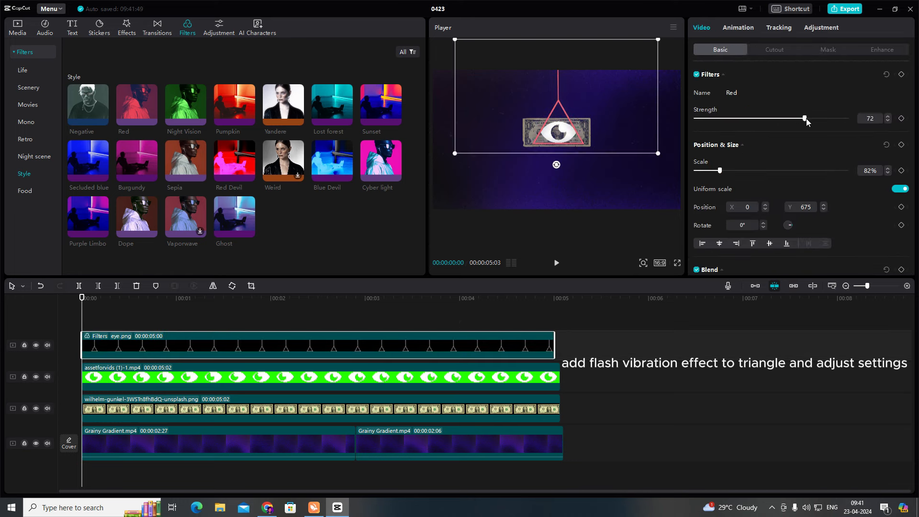
pyautogui.moveTo(804, 118); pyautogui.dragTo(807, 117)
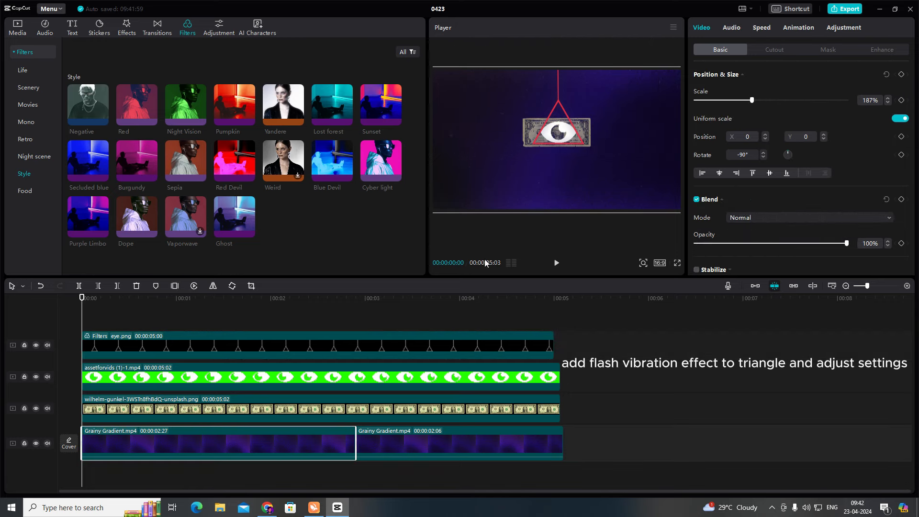
# Step: Add the Flash Vibration effect with Atmosphere 100, Glow about 13 and Range about 14
pyautogui.click(126, 27)
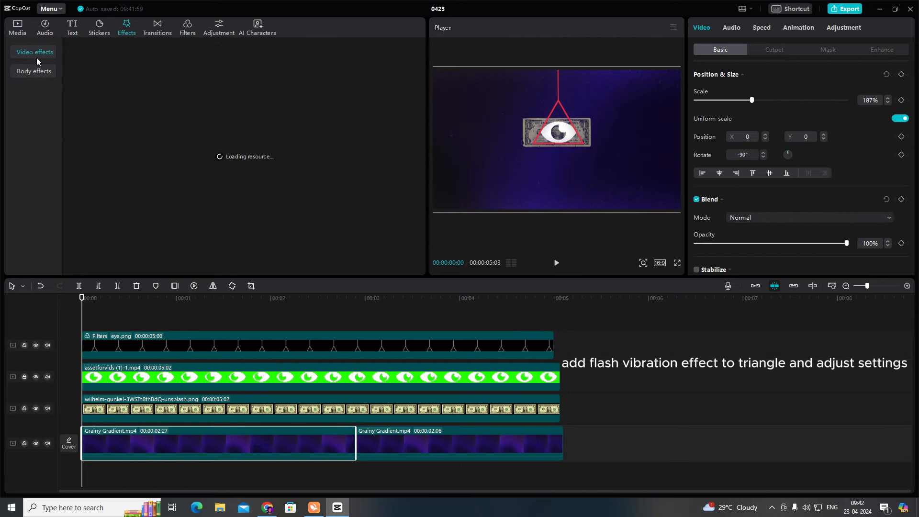
pyautogui.click(35, 52)
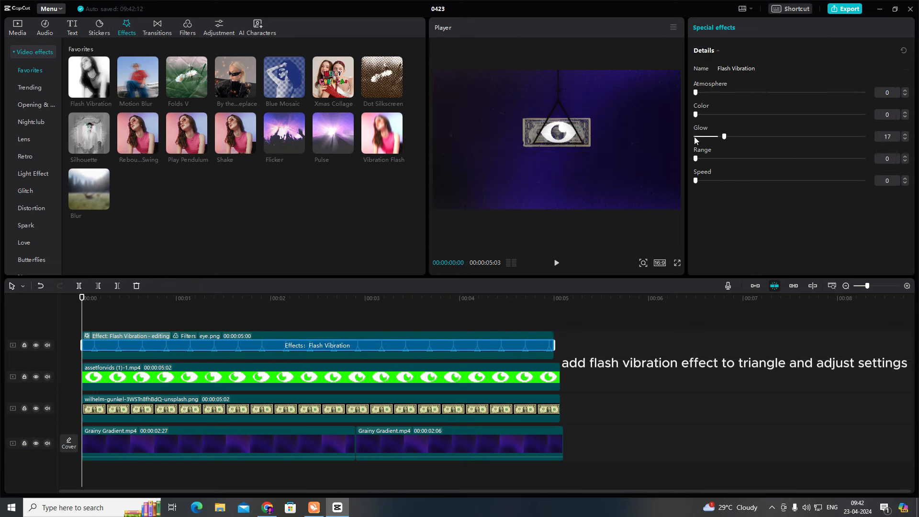
pyautogui.moveTo(695, 91); pyautogui.dragTo(863, 92)
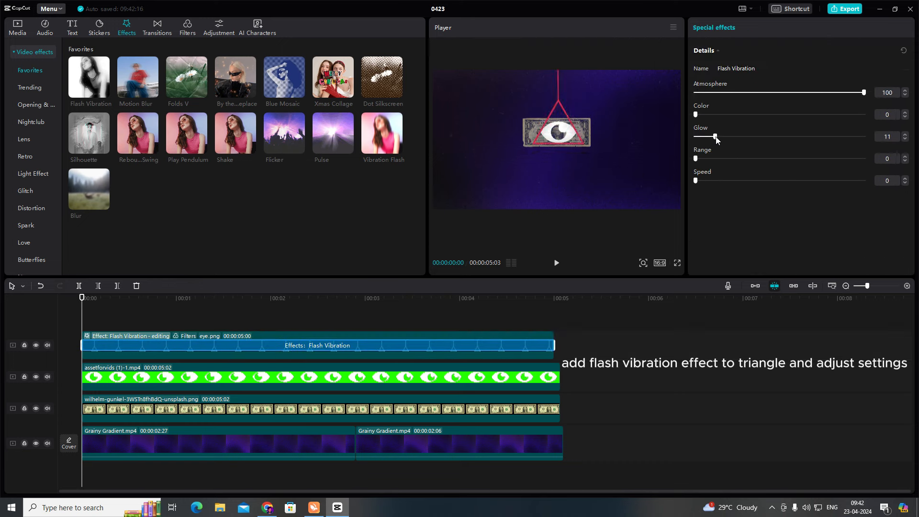
pyautogui.moveTo(697, 158); pyautogui.dragTo(723, 158)
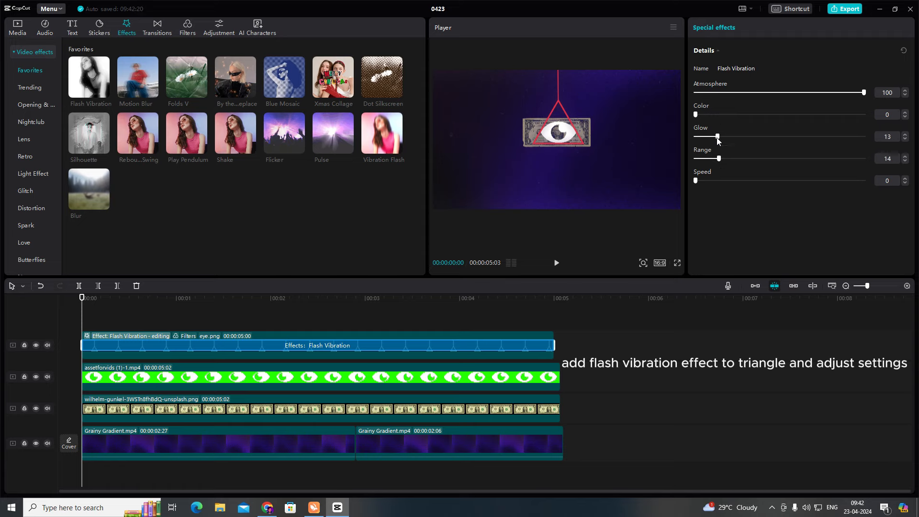
pyautogui.moveTo(716, 136); pyautogui.dragTo(699, 136)
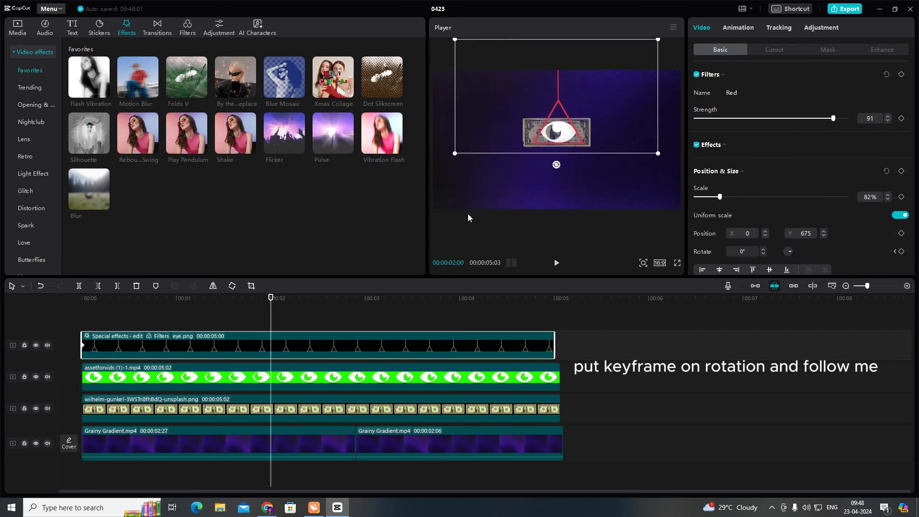
# Step: Keyframe the triangle's rotation from the two-second mark to 30° at four seconds
pyautogui.moveTo(556, 163); pyautogui.dragTo(522, 156)
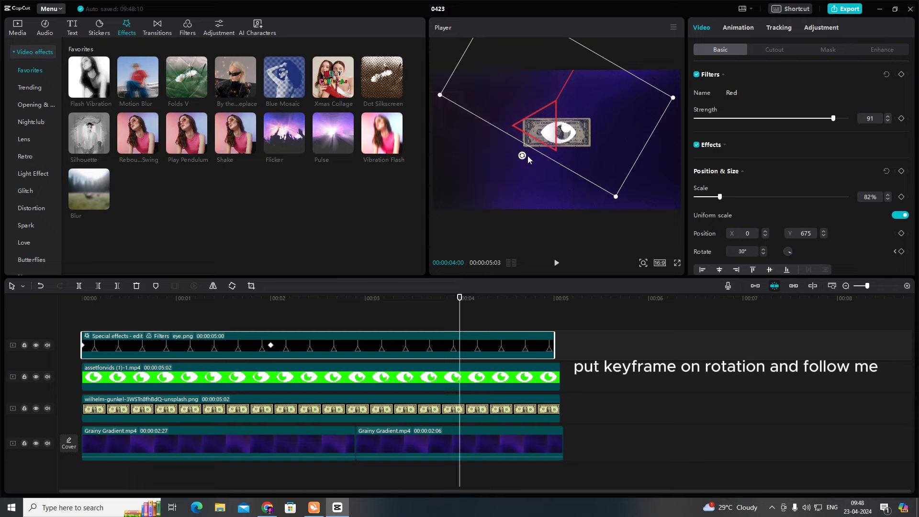
pyautogui.moveTo(521, 155); pyautogui.dragTo(597, 151)
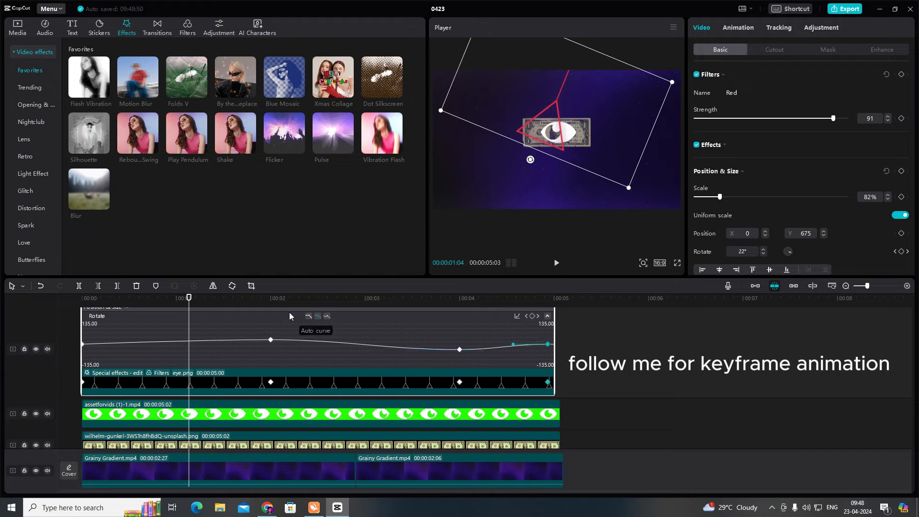
# Step: Auto-smooth the rotation easing and preview the swinging triangle animation
pyautogui.click(555, 262)
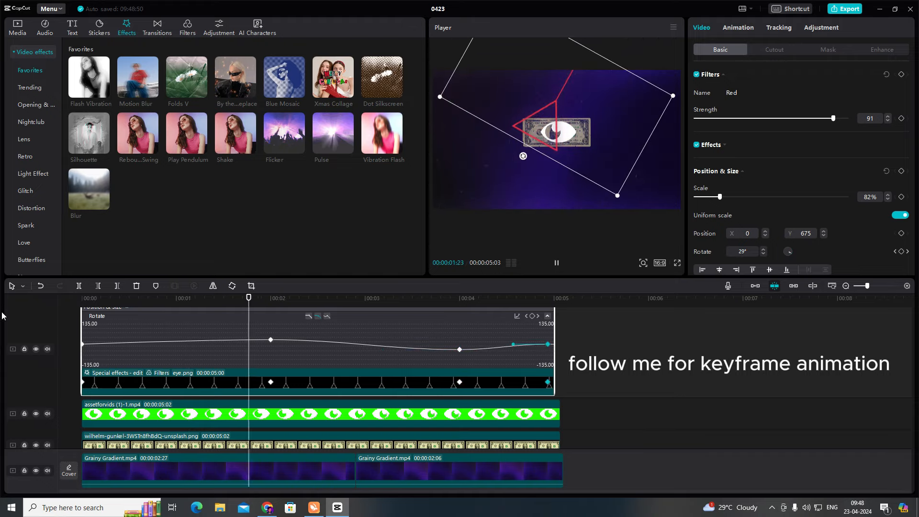
pyautogui.click(513, 297)
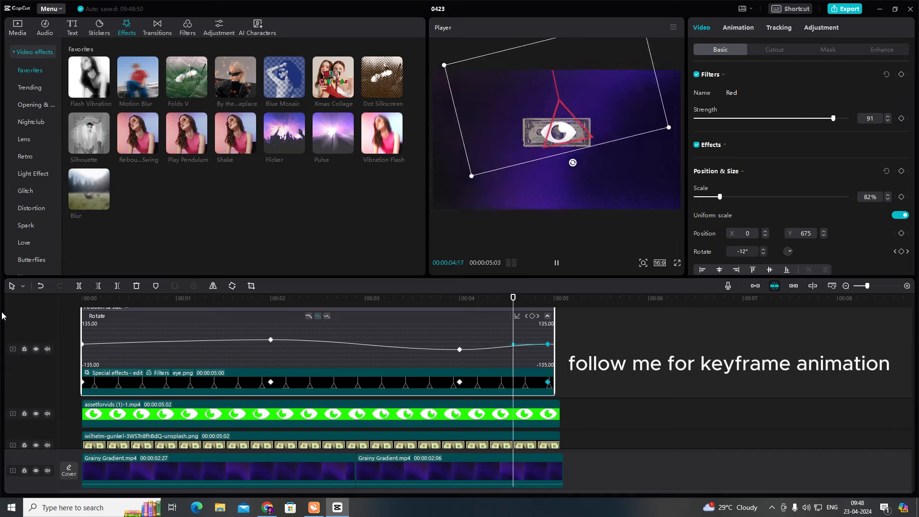
pyautogui.click(154, 298)
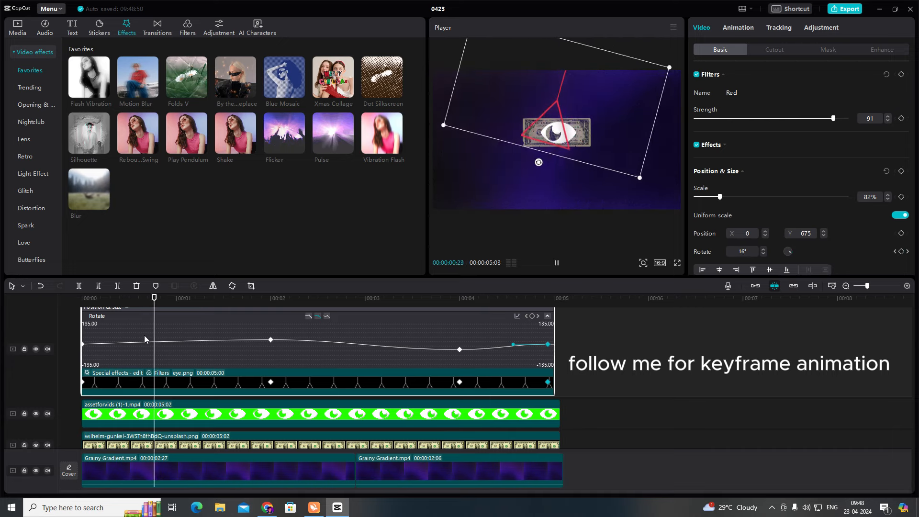
pyautogui.click(418, 298)
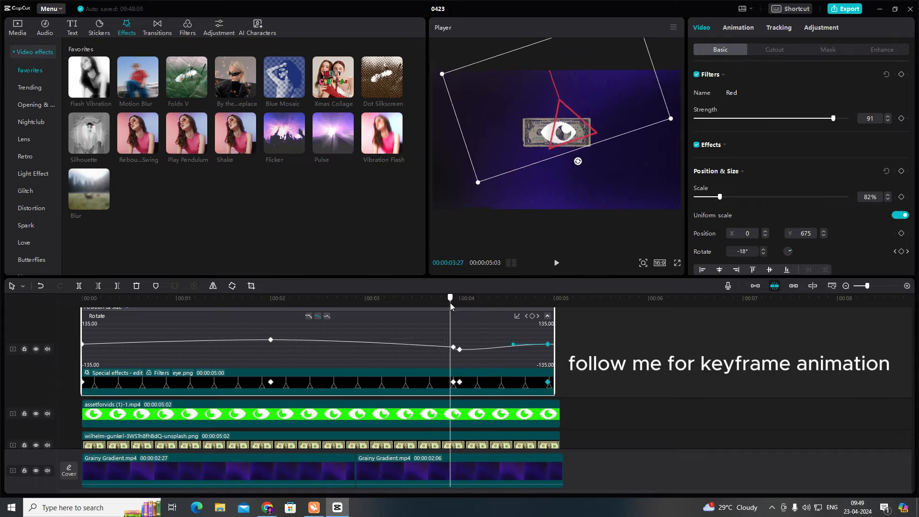
# Step: Reshape the rotation curve near four seconds, replay the swing and close the keyframe graph
pyautogui.moveTo(460, 342); pyautogui.dragTo(460, 348)
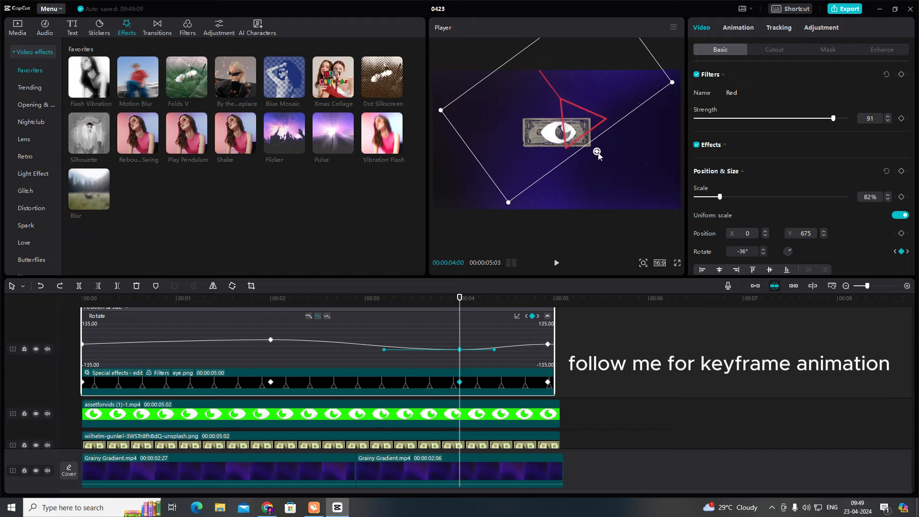
pyautogui.click(556, 262)
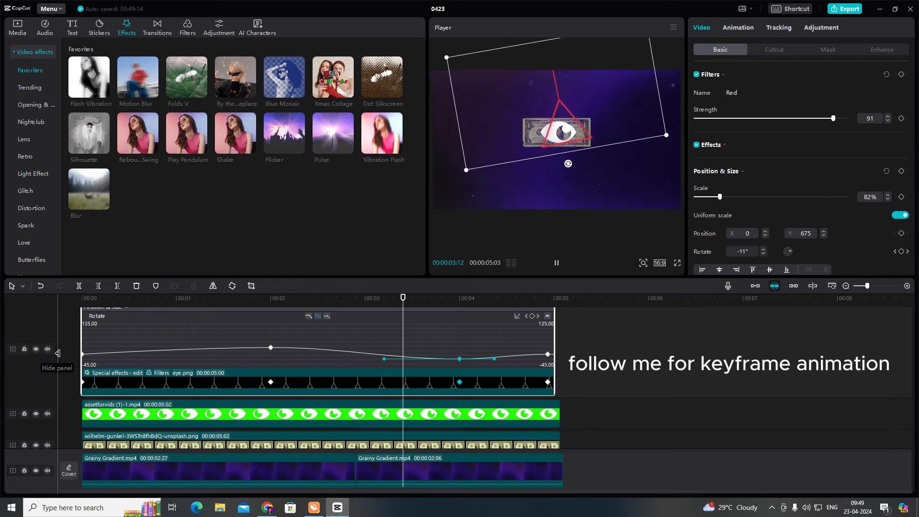
pyautogui.click(556, 262)
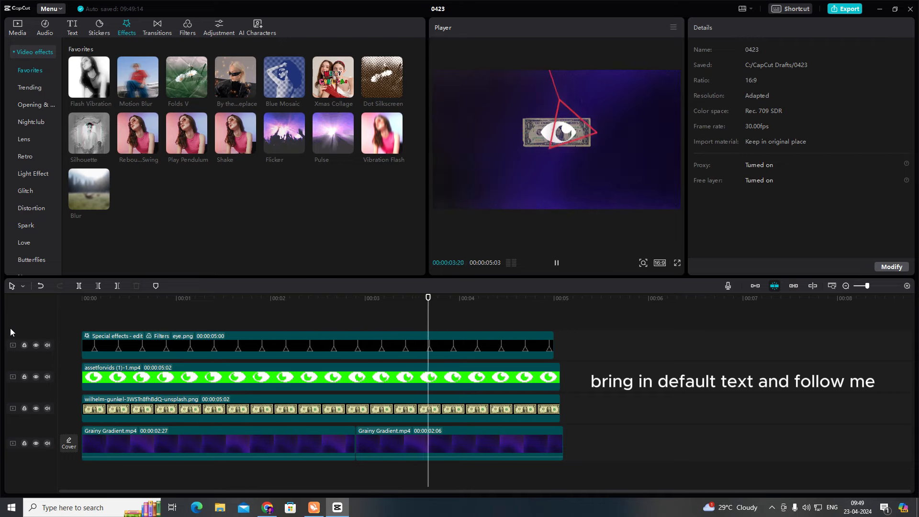
# Step: Add a default text layer and stretch it across the whole five-second intro
pyautogui.click(185, 298)
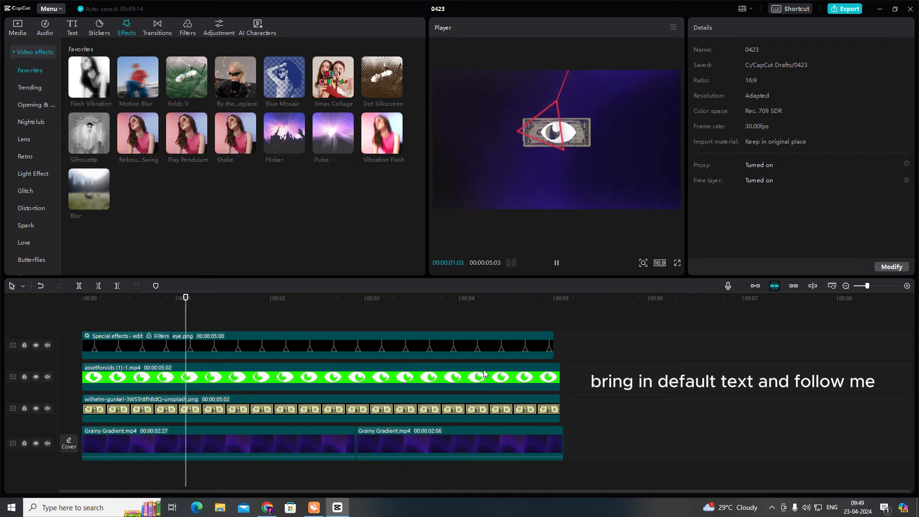
pyautogui.click(72, 27)
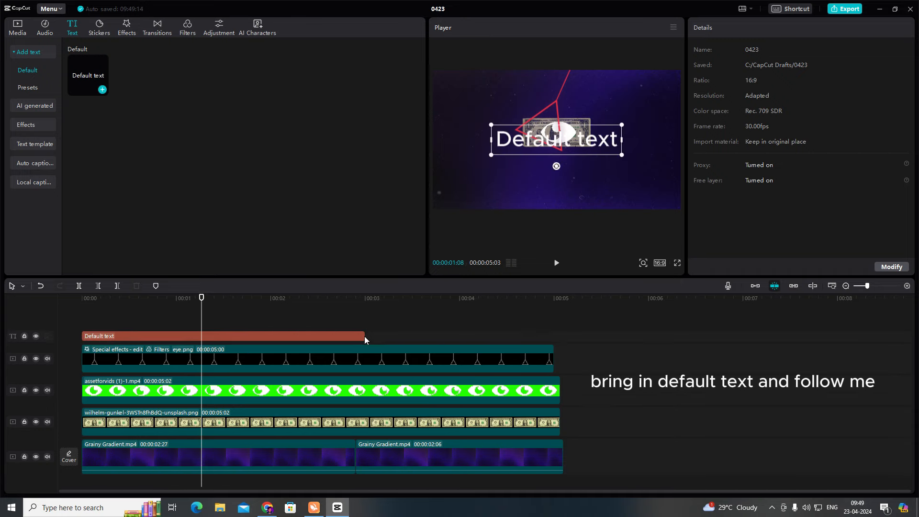
pyautogui.click(217, 458)
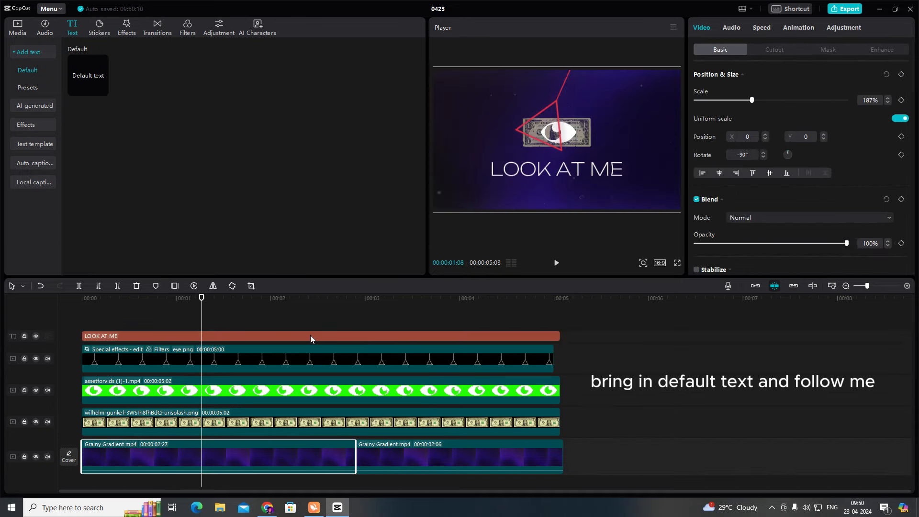
# Step: Select the LOOK AT ME text and bring up its in-animation options
pyautogui.click(311, 337)
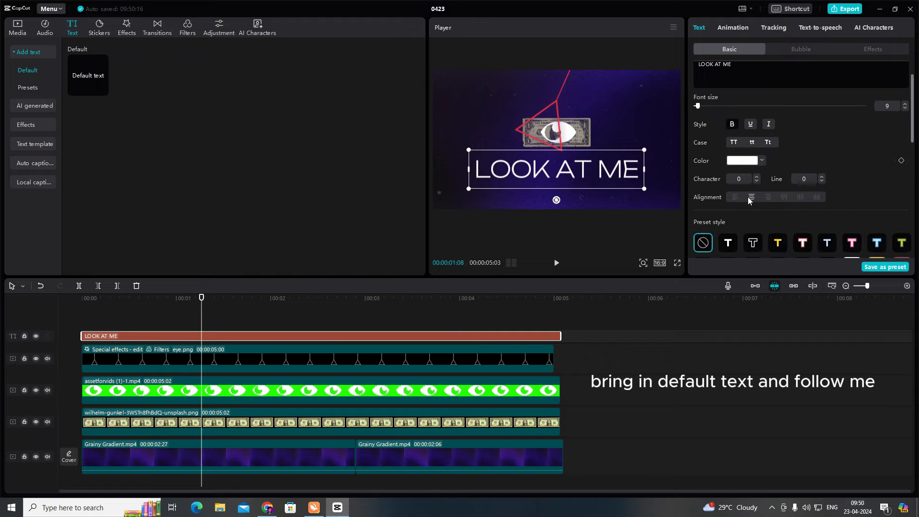
pyautogui.scroll(-3)
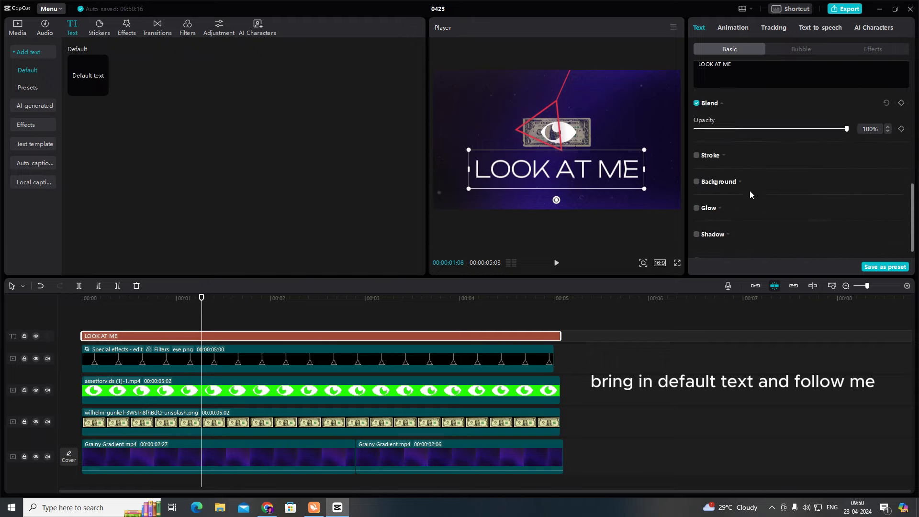
pyautogui.click(697, 124)
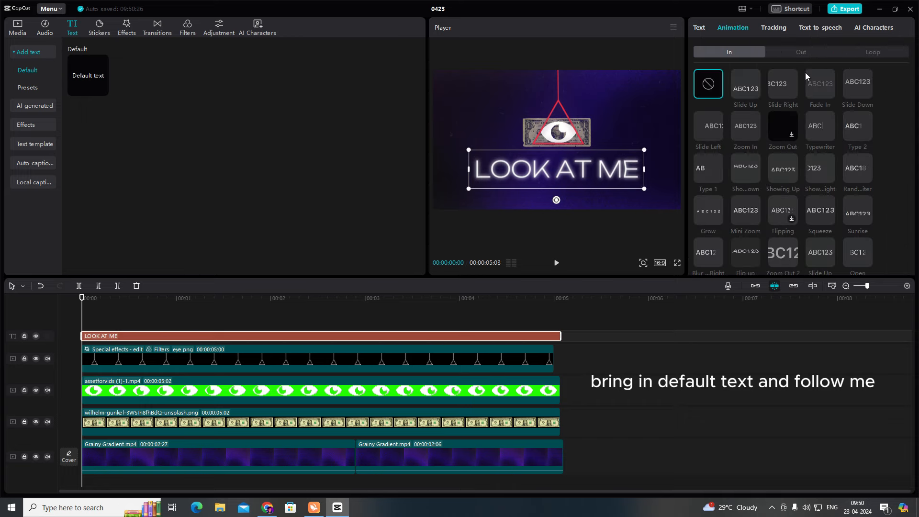
# Step: Enable Glow on the text and pick a deep red glow colour at intensity 33
pyautogui.click(745, 83)
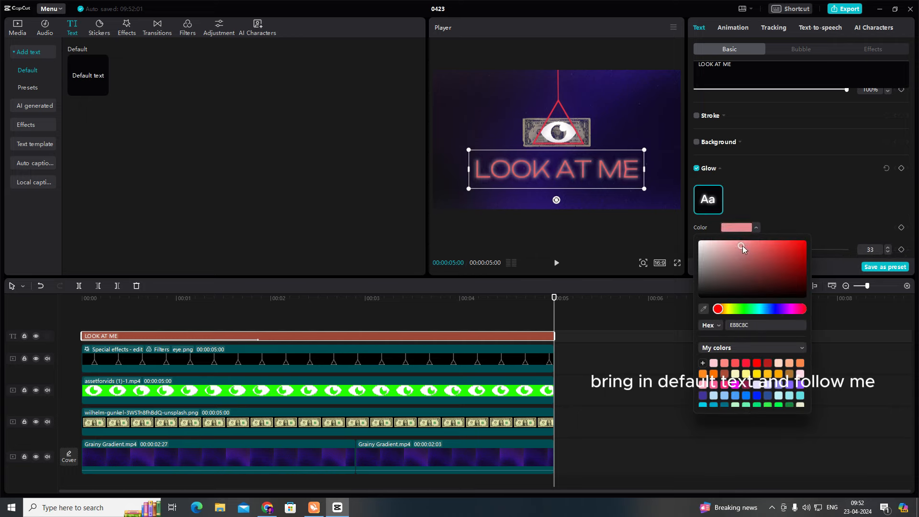
pyautogui.moveTo(741, 246); pyautogui.dragTo(765, 260)
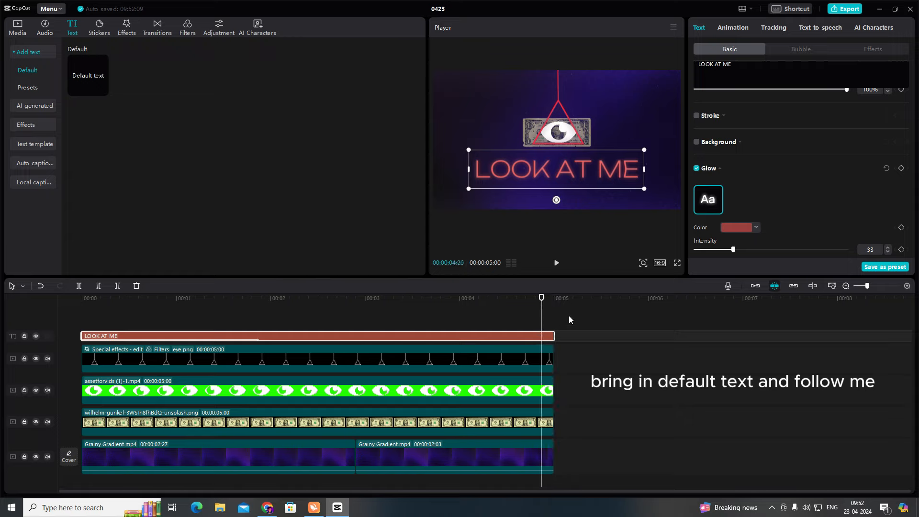
pyautogui.moveTo(817, 34)
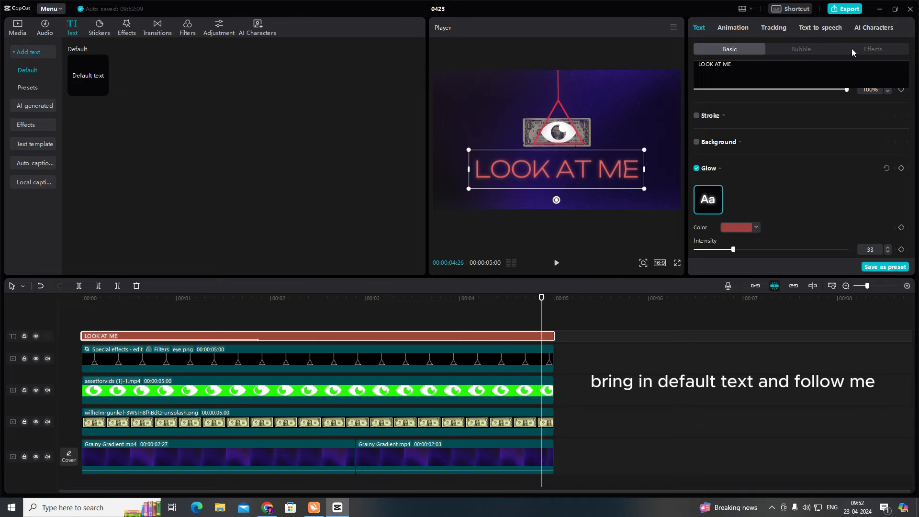
# Step: Give the text a Slide Up entrance and a looping flash animation preset
pyautogui.click(733, 27)
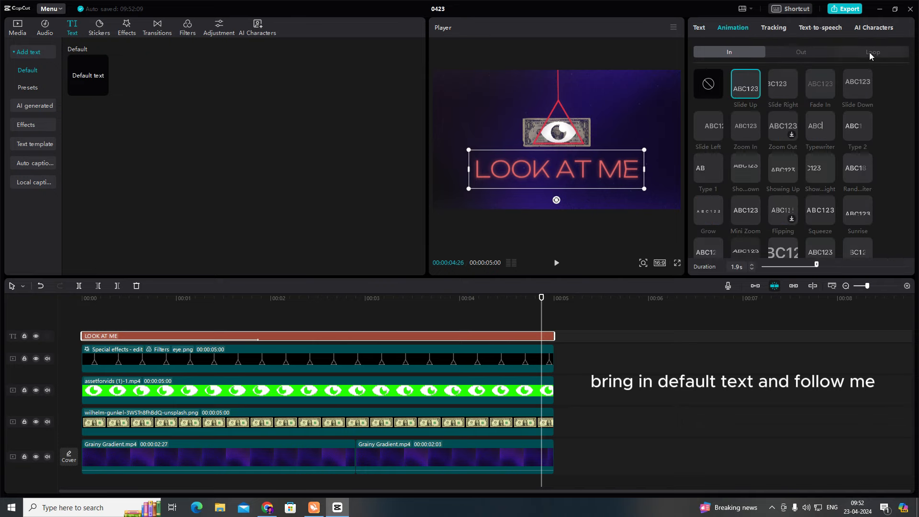
pyautogui.click(873, 52)
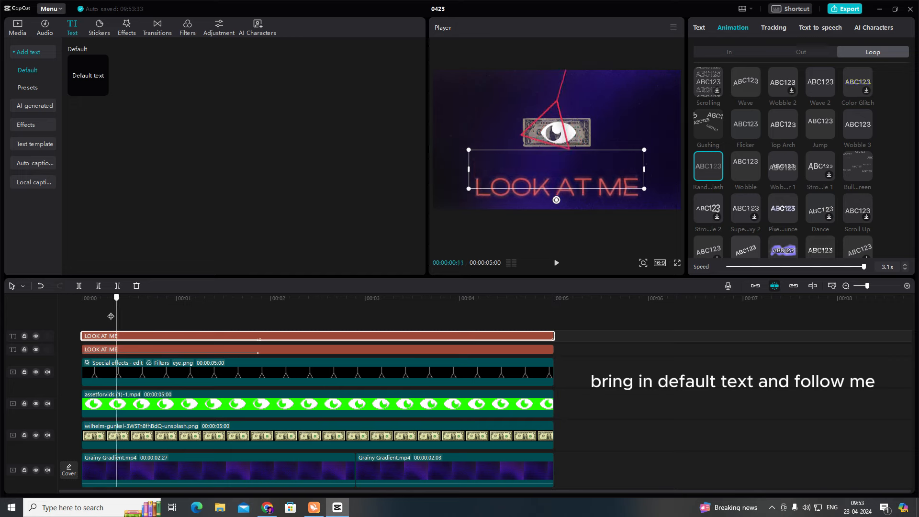
pyautogui.click(699, 27)
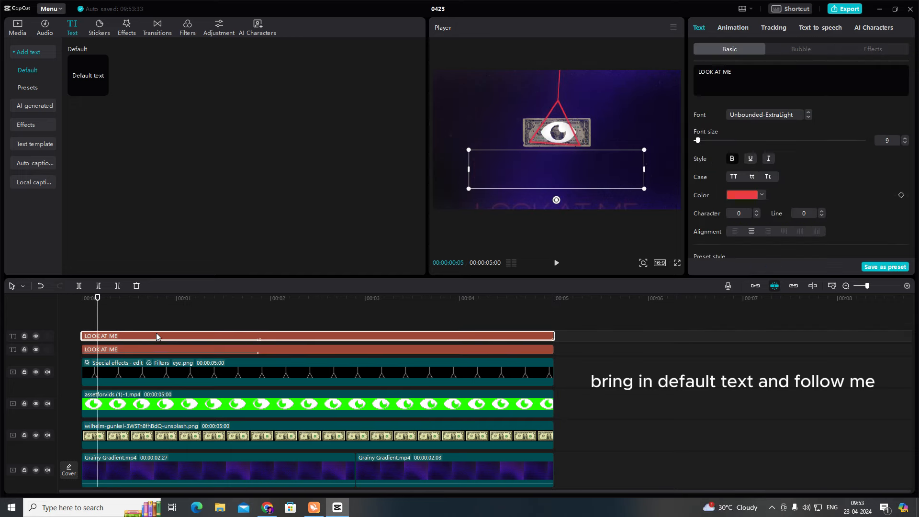
pyautogui.click(146, 348)
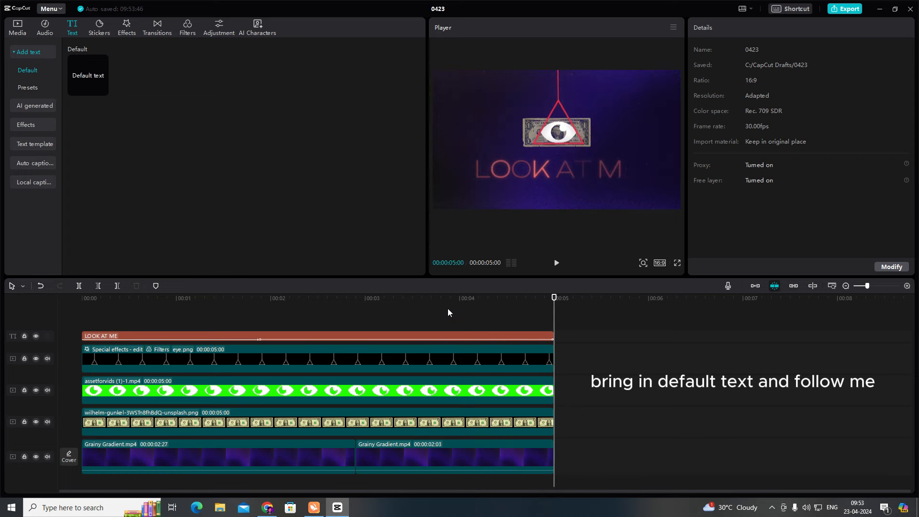
# Step: Reselect the LOOK AT ME clip and deselect it to preview the flickering loop
pyautogui.click(317, 337)
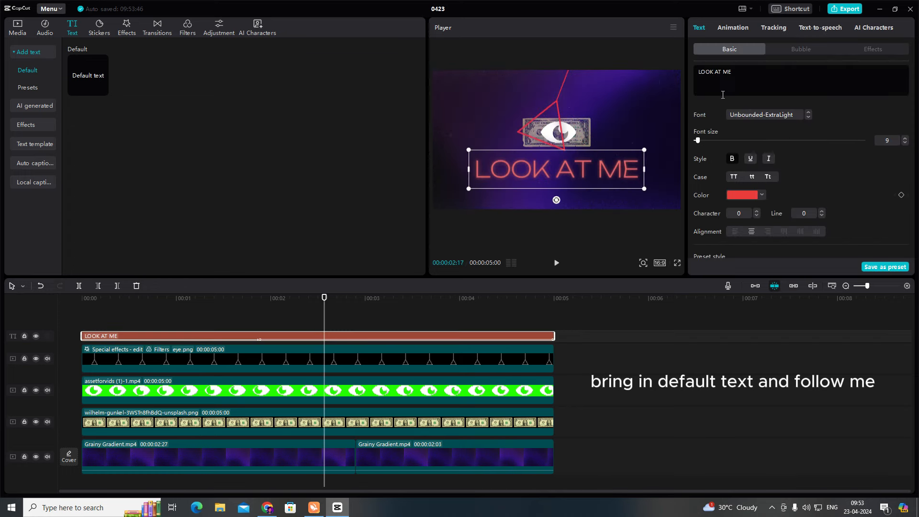
pyautogui.click(732, 28)
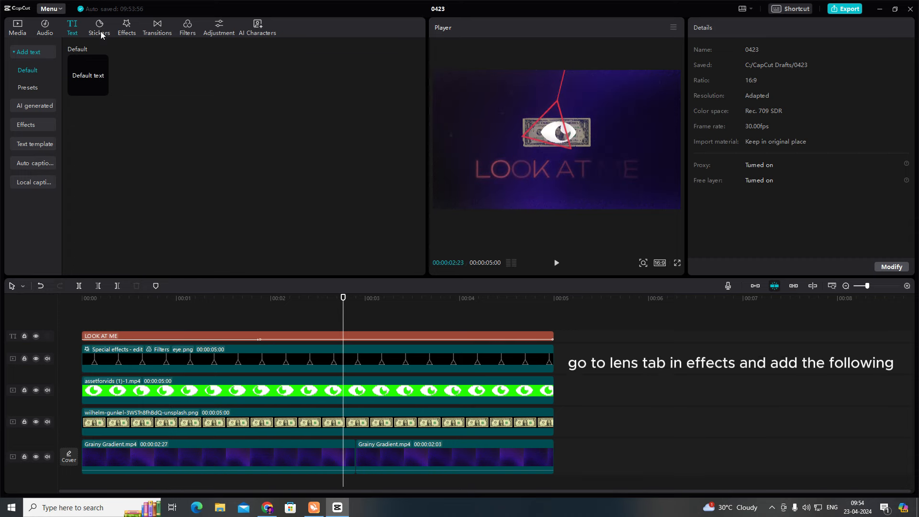
# Step: Add Hazy and Vignette lens effects and stretch them across the full five seconds
pyautogui.click(127, 27)
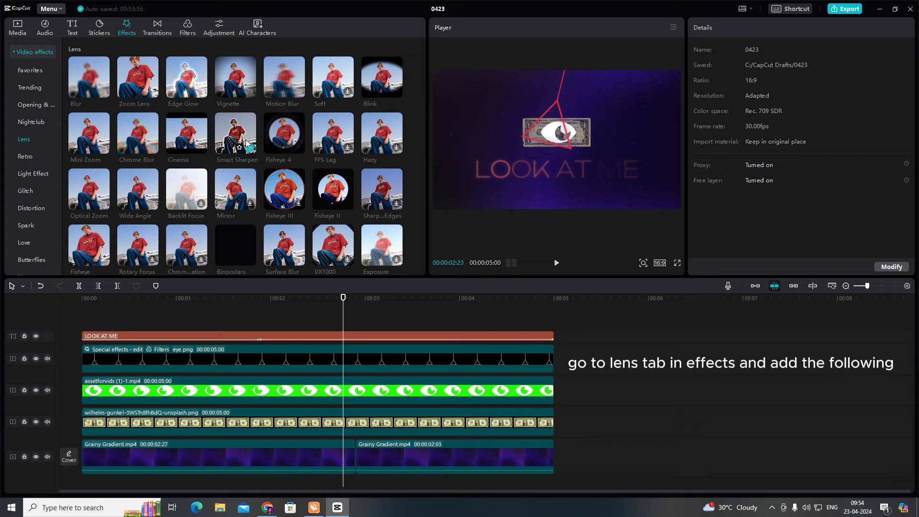
pyautogui.moveTo(382, 135)
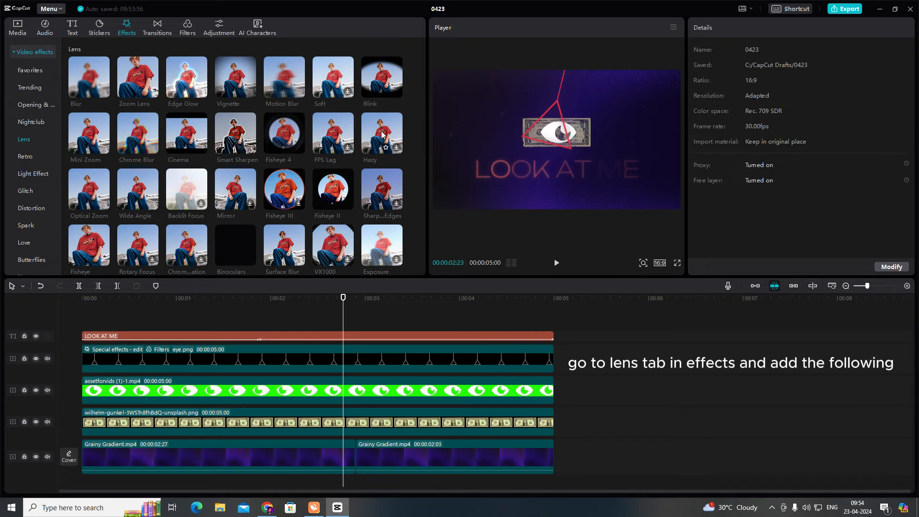
pyautogui.click(397, 147)
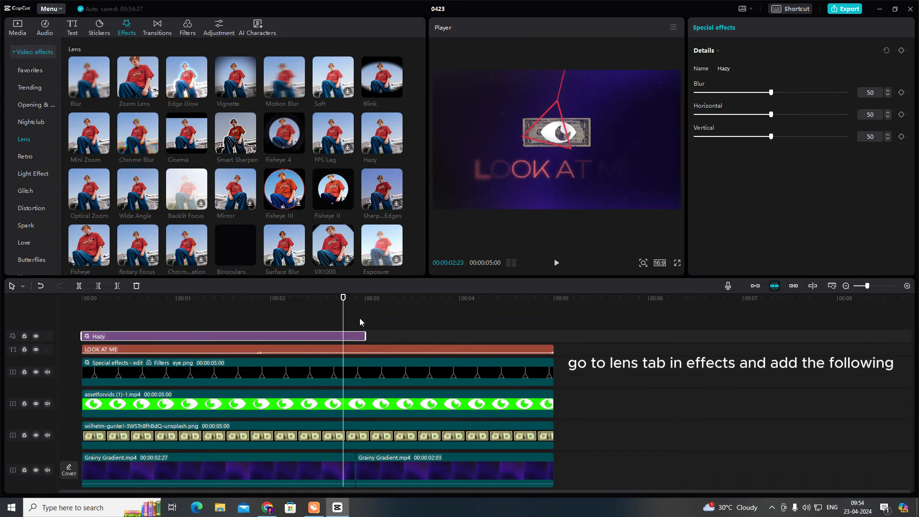
pyautogui.click(554, 262)
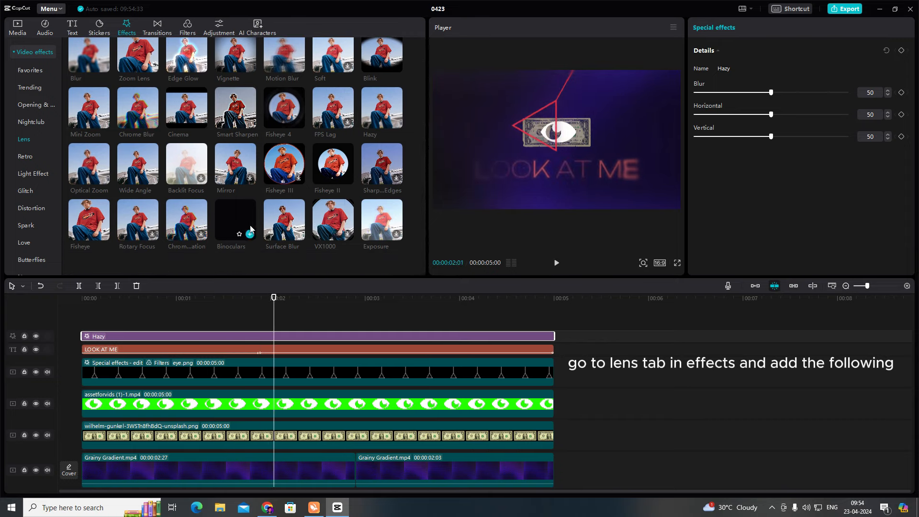
pyautogui.moveTo(226, 183)
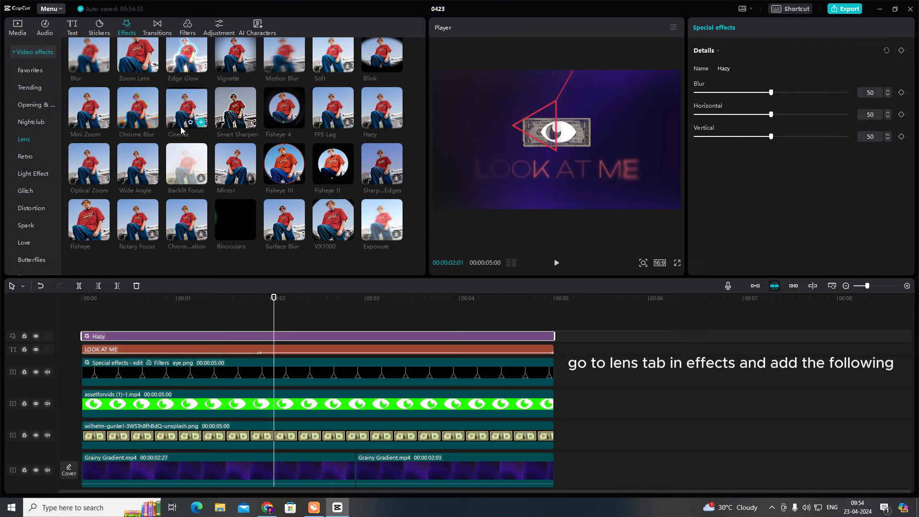
pyautogui.scroll(-3)
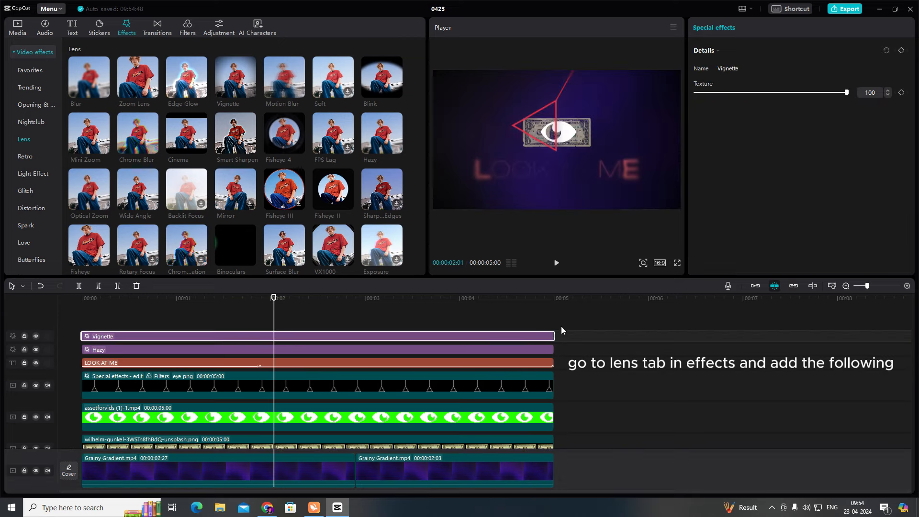
# Step: Preview the intro, then add a Chrome Blur lens effect spanning the full five seconds
pyautogui.click(554, 263)
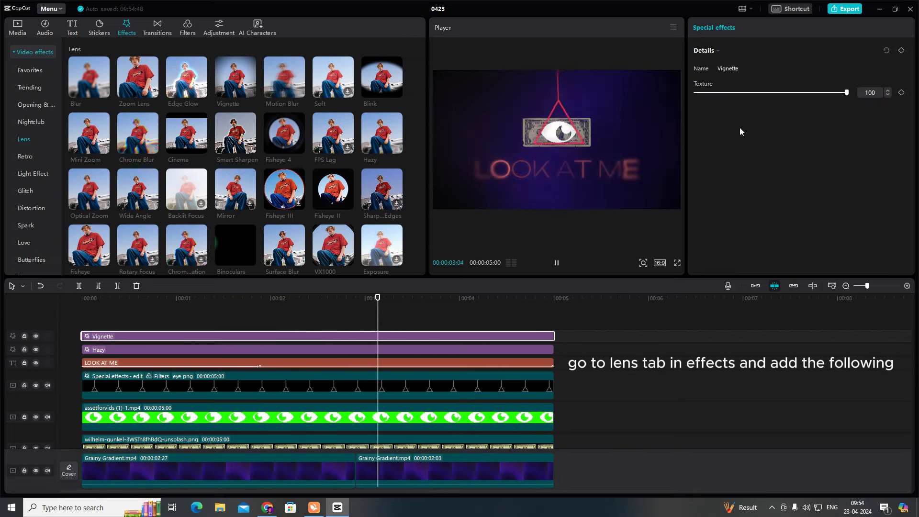
pyautogui.click(554, 262)
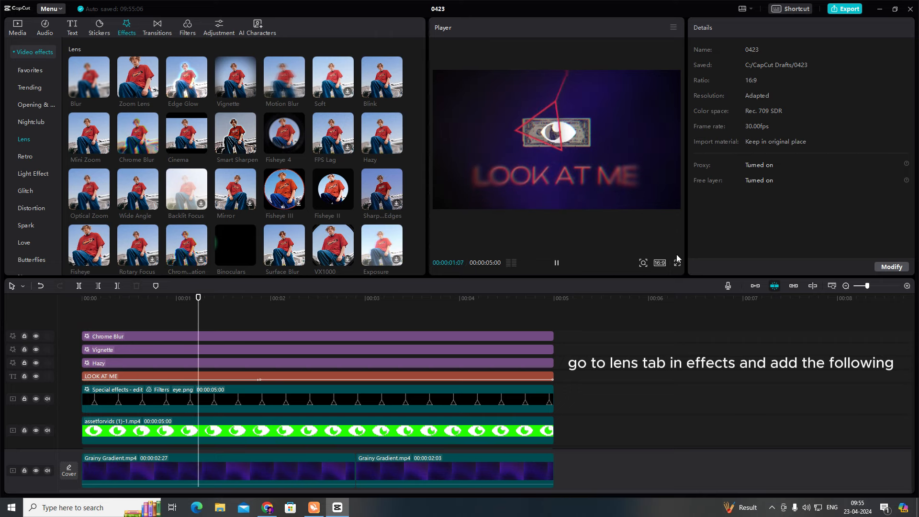
# Step: Set Chrome Blur's blur to 1 and lateral chromatic aberration to about 52, then preview
pyautogui.click(677, 262)
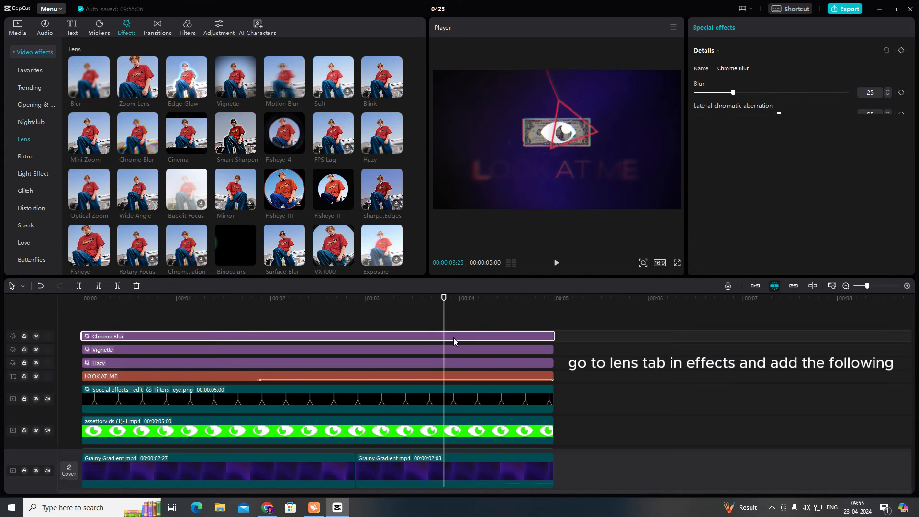
pyautogui.moveTo(732, 92); pyautogui.dragTo(696, 92)
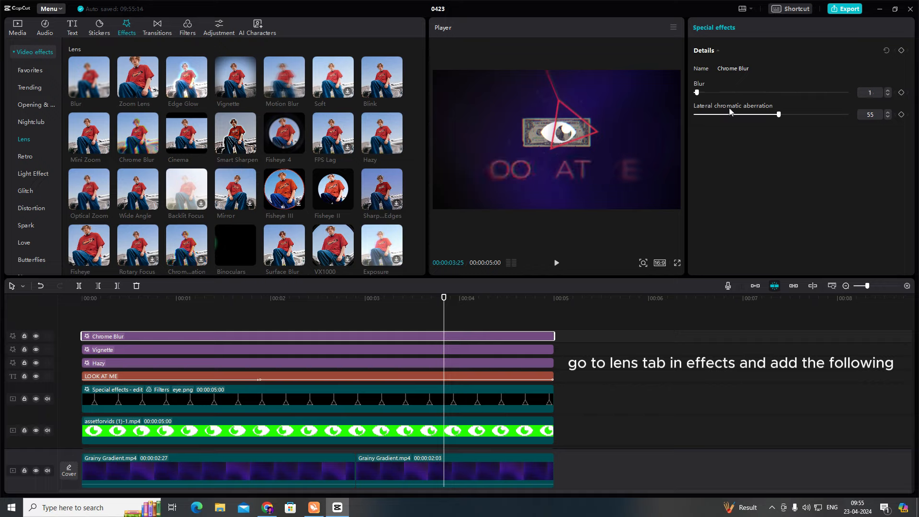
pyautogui.moveTo(778, 114); pyautogui.dragTo(773, 114)
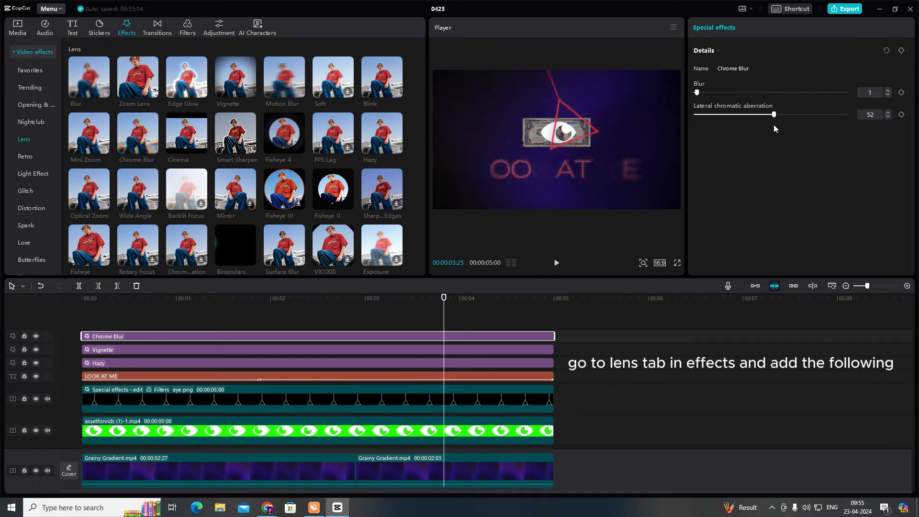
pyautogui.moveTo(696, 92); pyautogui.dragTo(739, 92)
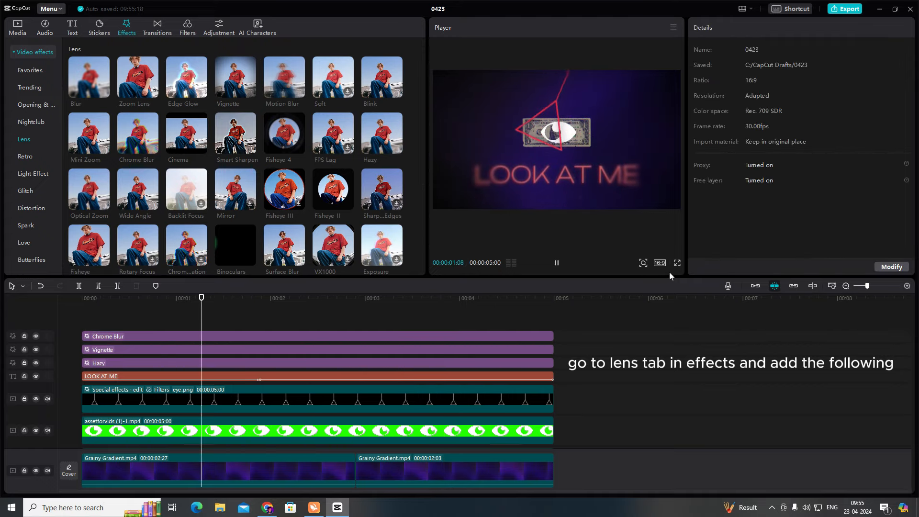
pyautogui.click(677, 263)
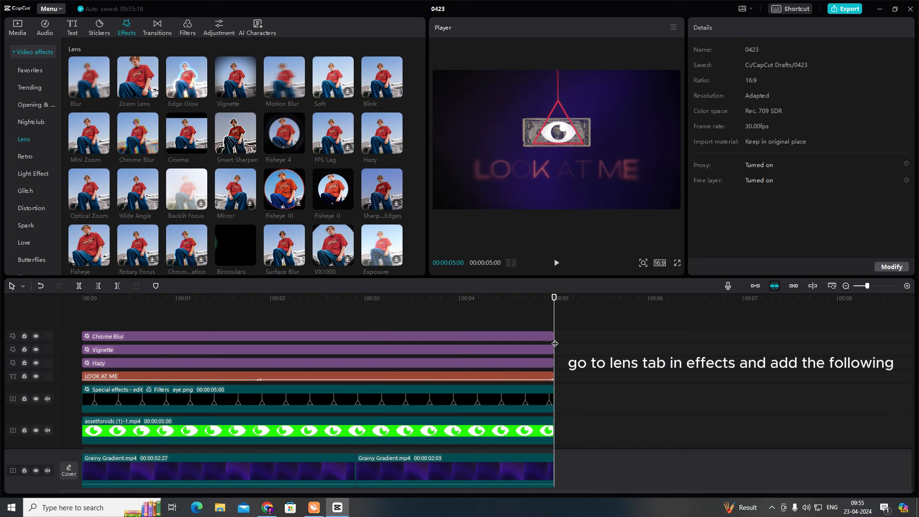
pyautogui.moveTo(850, 306)
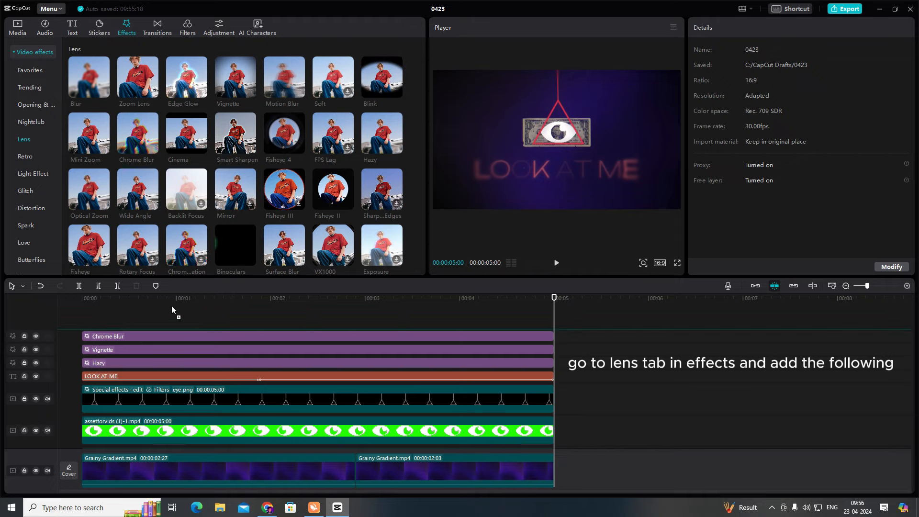
# Step: Add a Blink lens effect across all five seconds above the other effects and preview it
pyautogui.click(380, 77)
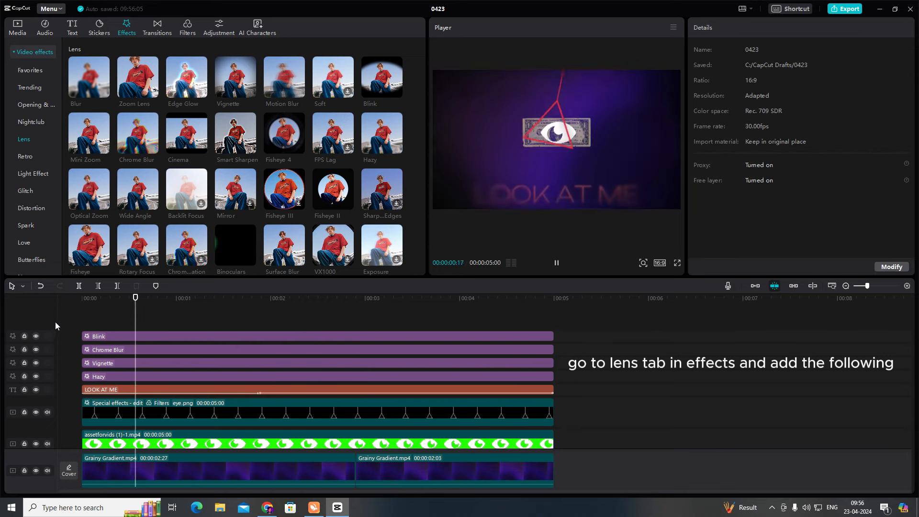
pyautogui.click(325, 298)
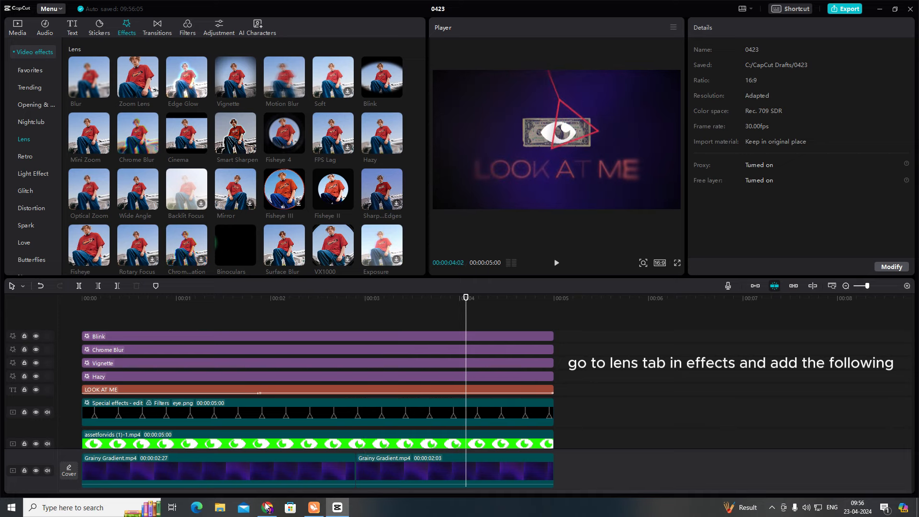
pyautogui.click(555, 262)
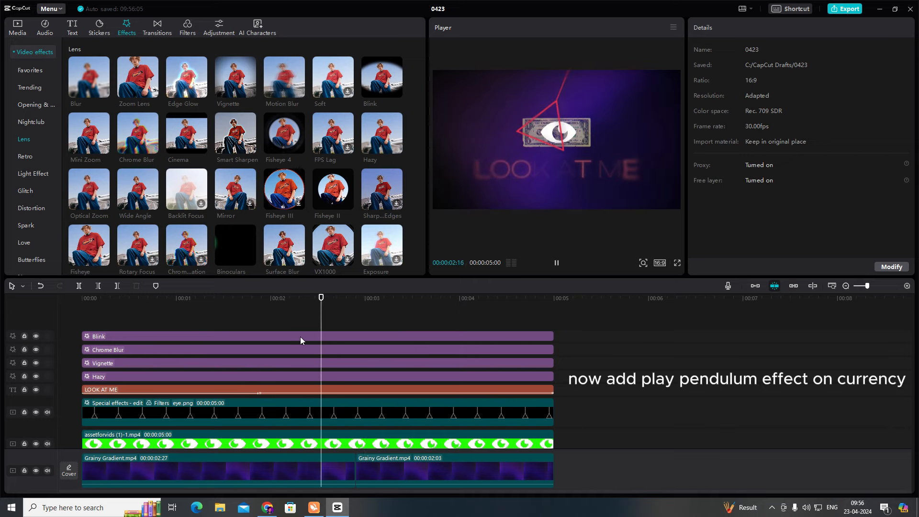